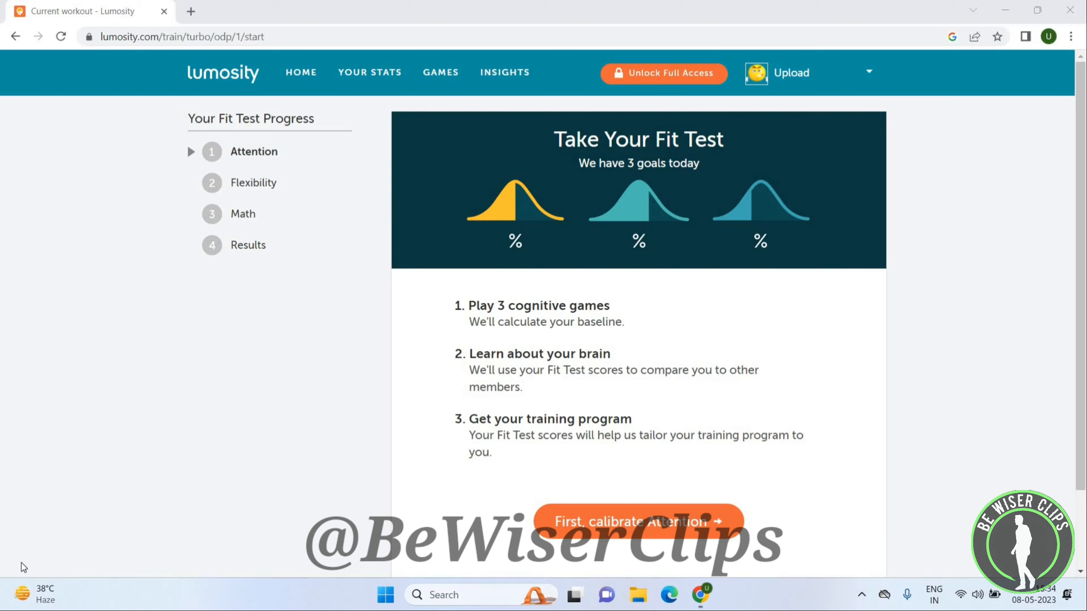
mouse_move(655, 200)
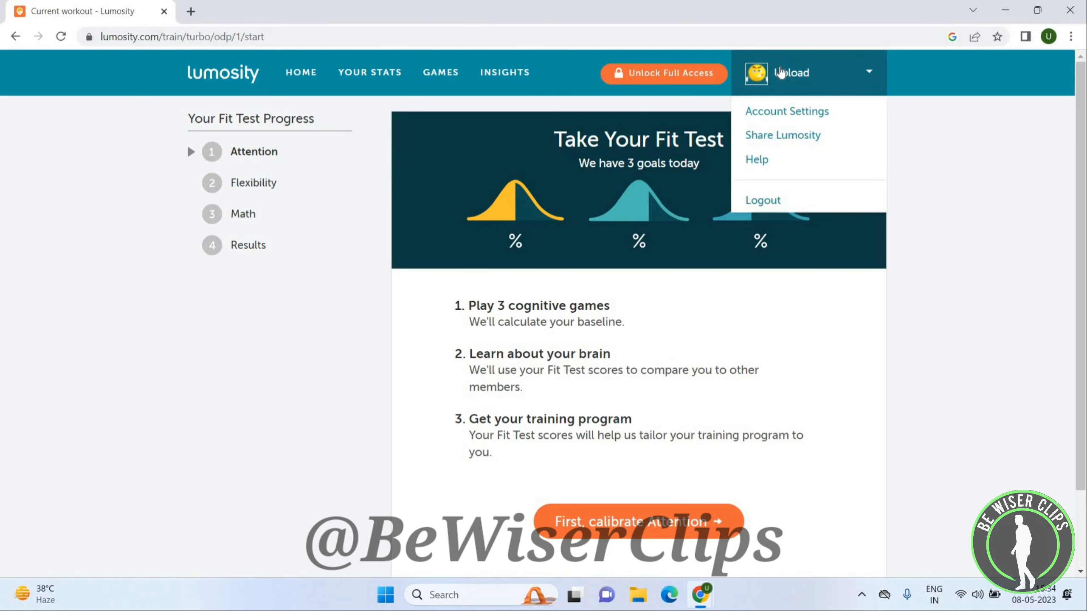
Open Account Settings and reach the Delete Account link at the bottom.
click(786, 111)
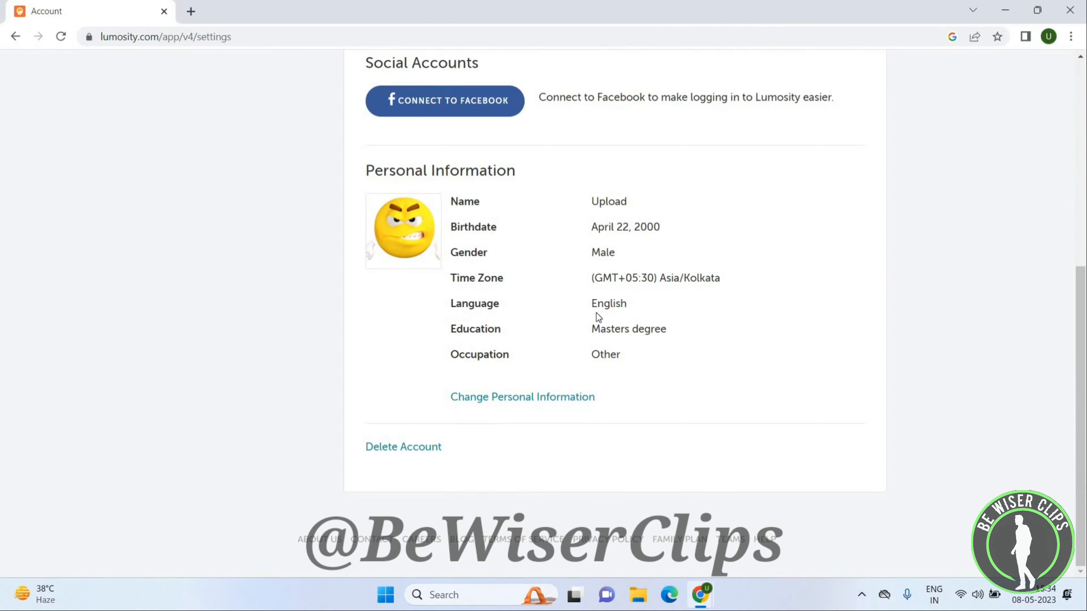
mouse_move(422, 458)
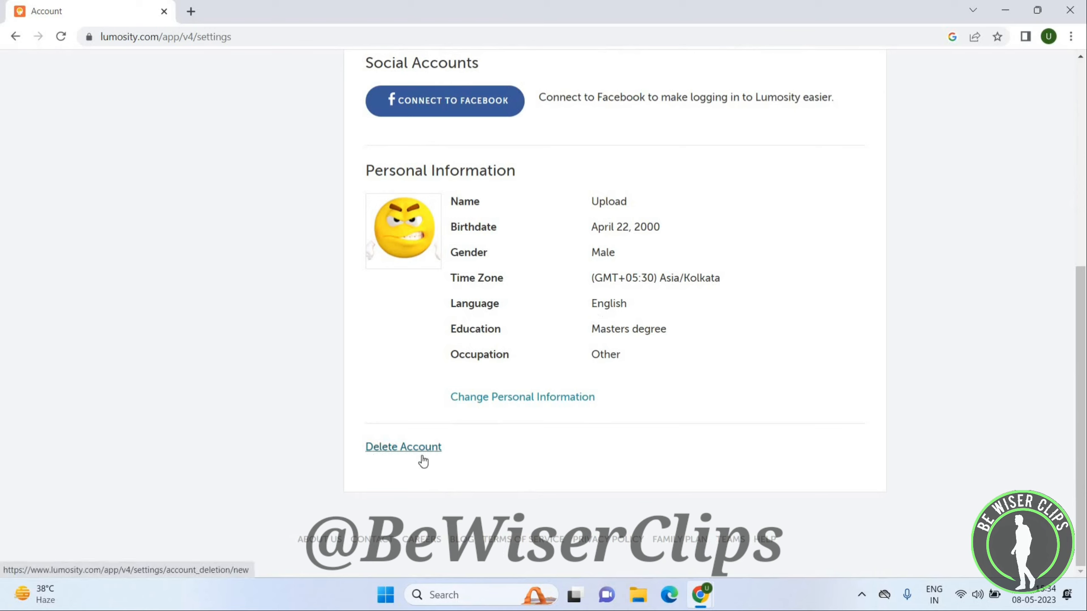